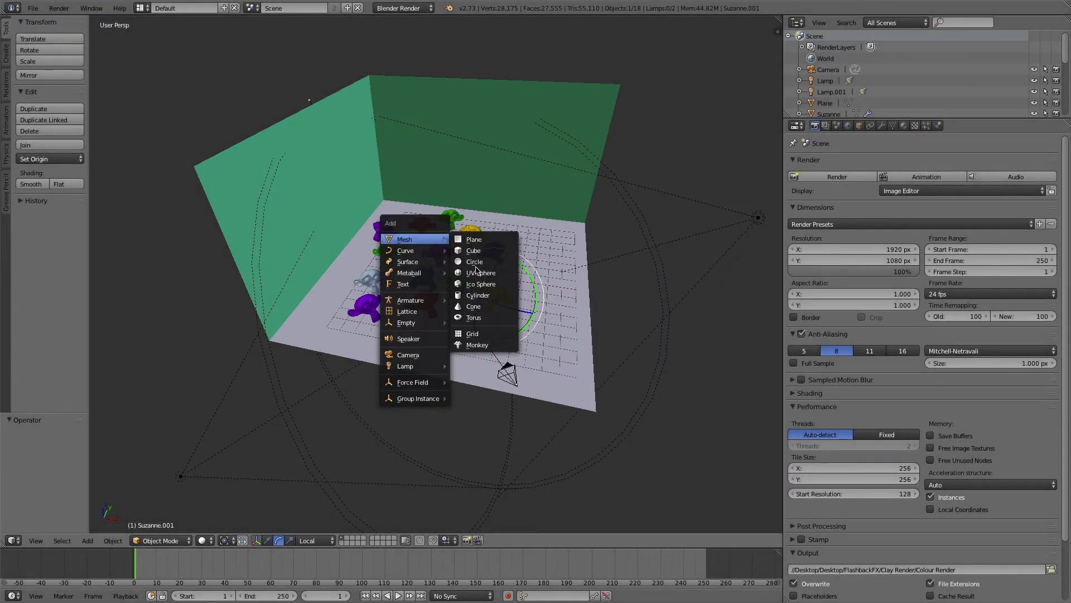
Step: Add a UV sphere to the scene beside the monkey heads
click(481, 272)
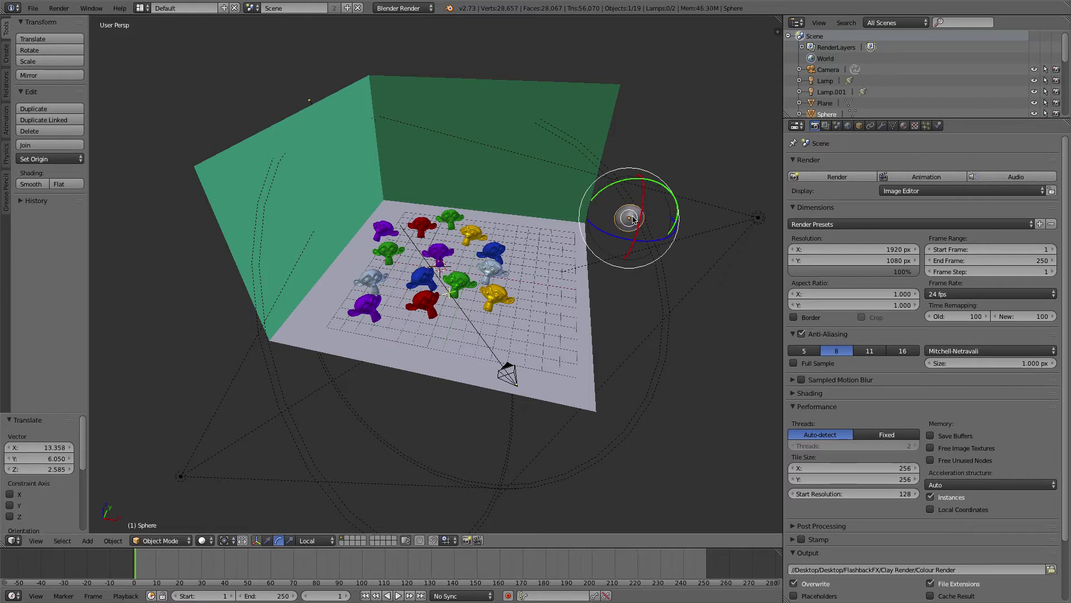
Step: Create a new material on the sphere and name it 'Clay'
click(904, 125)
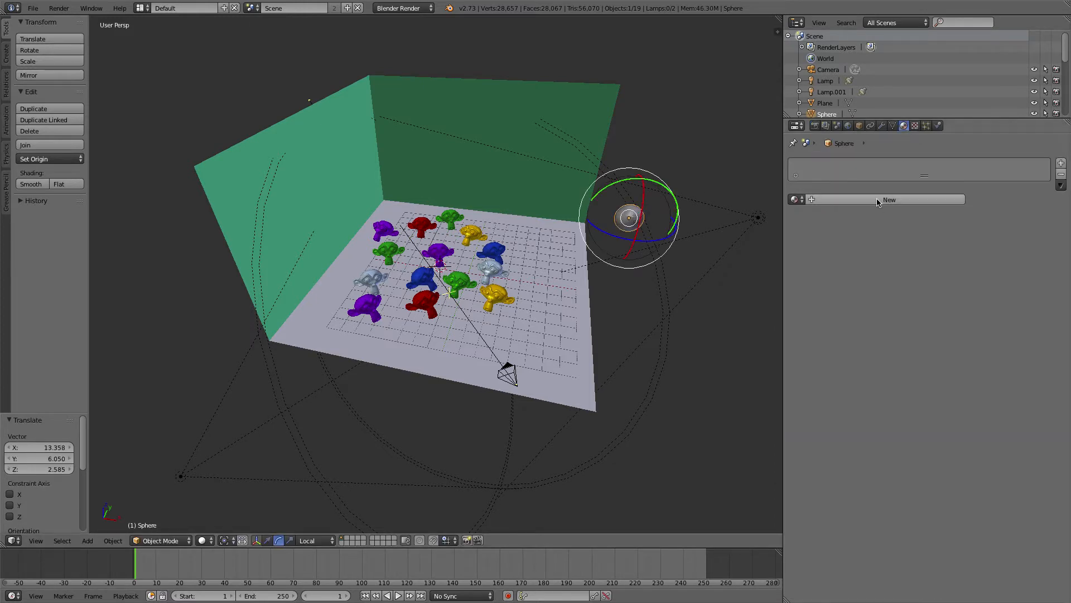
click(889, 199)
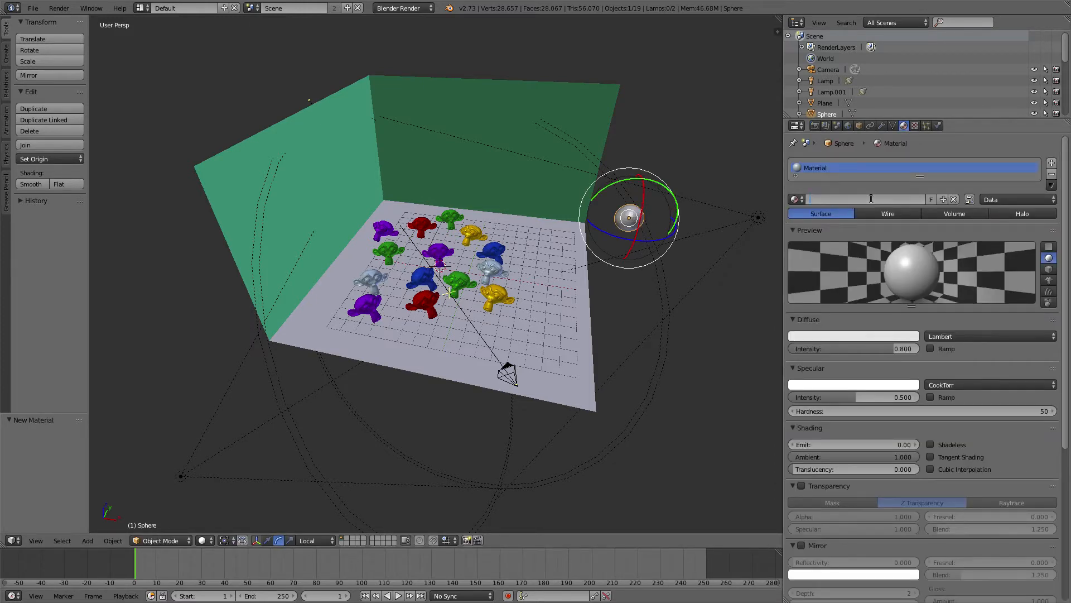
text(Clay)
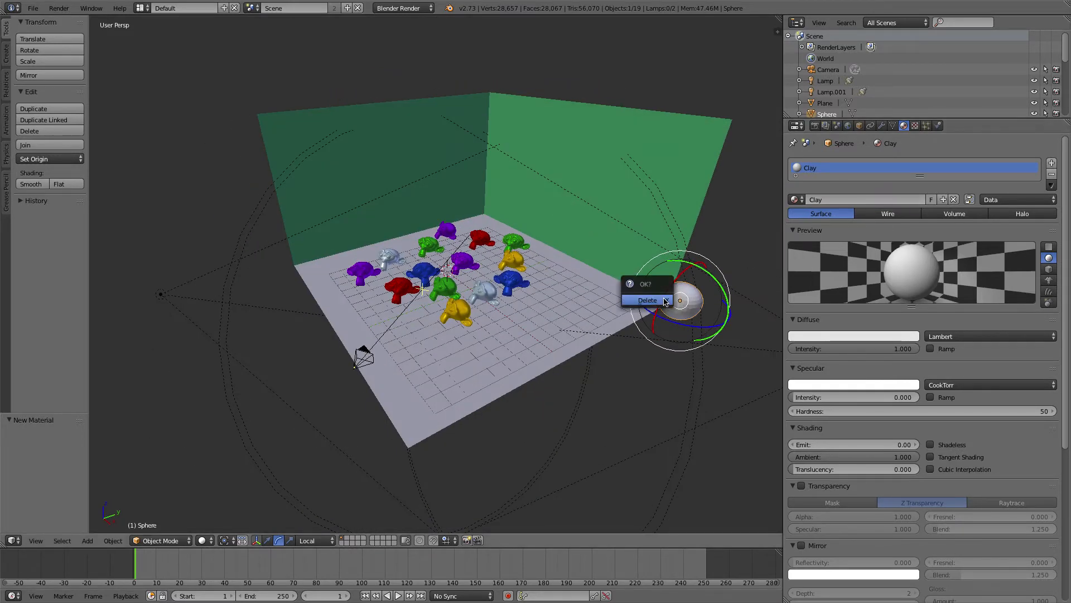
Step: Delete the sphere and set Clay as the render layer's material override
click(646, 300)
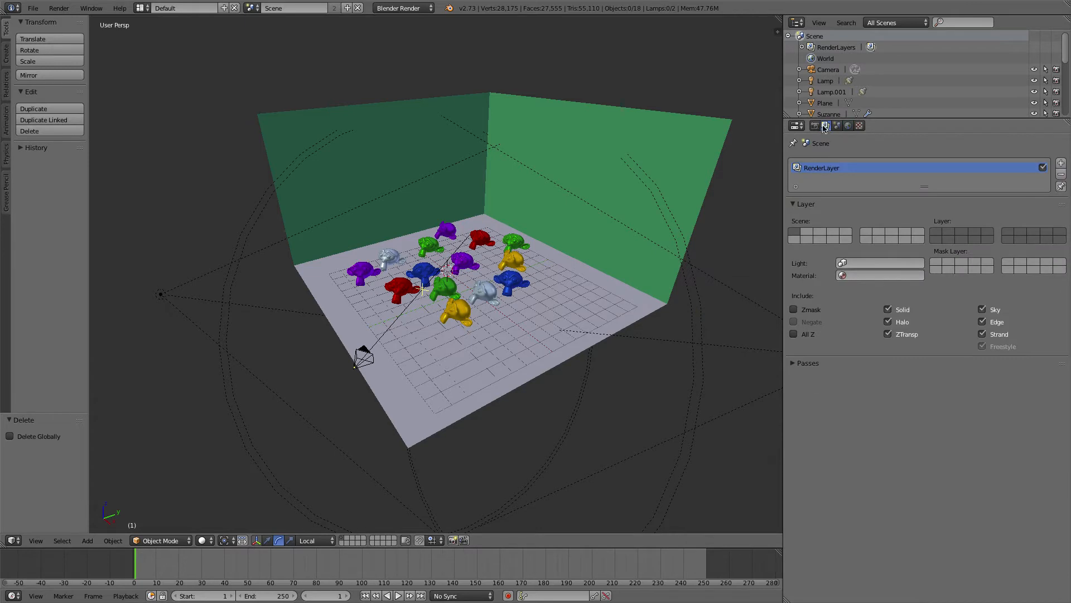
click(880, 275)
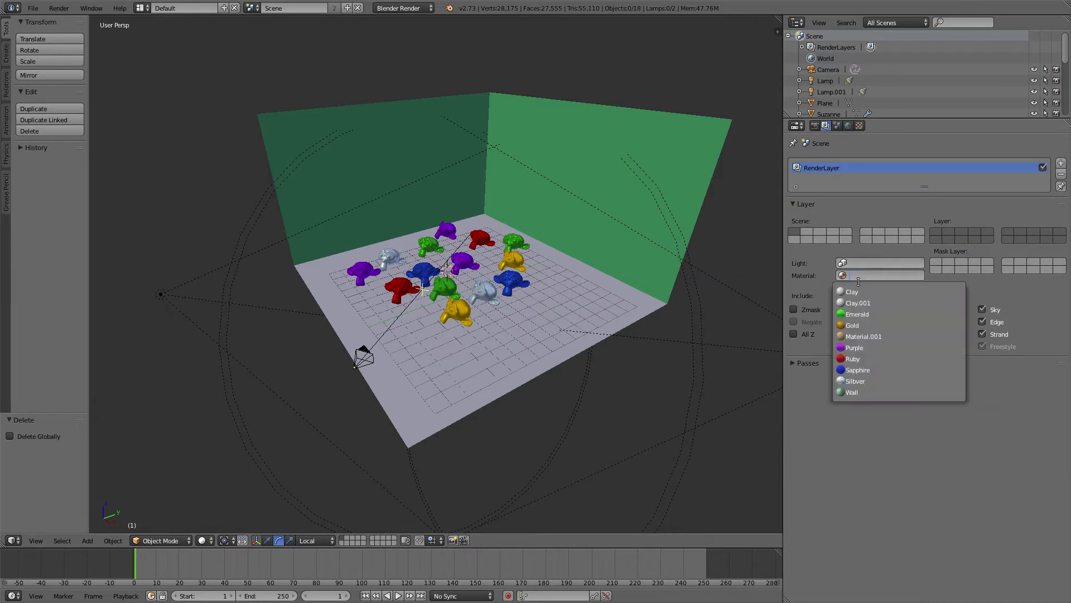
mouse_move(858, 303)
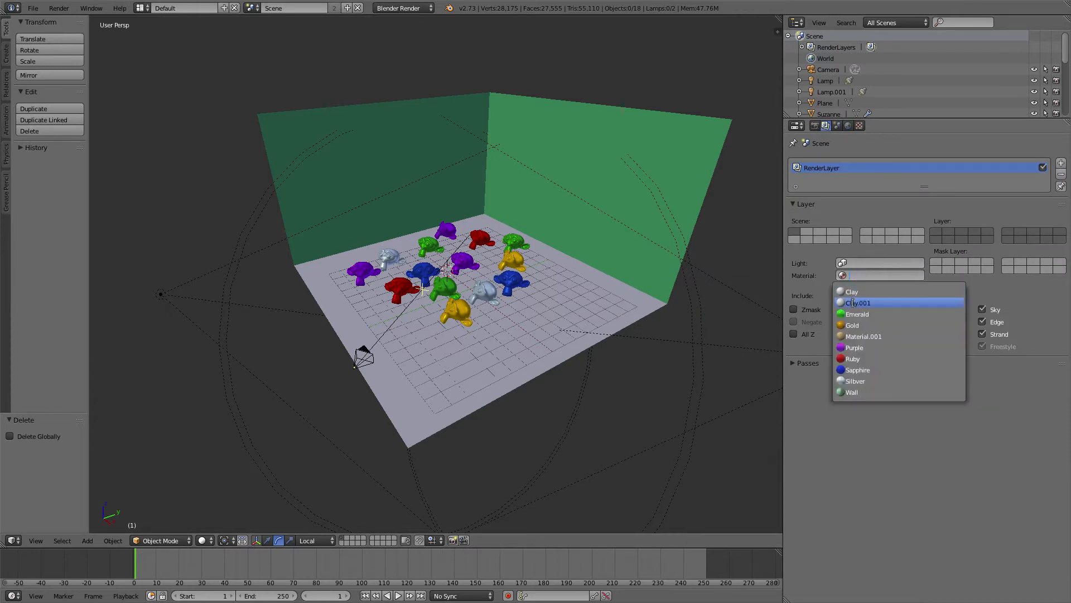
click(851, 292)
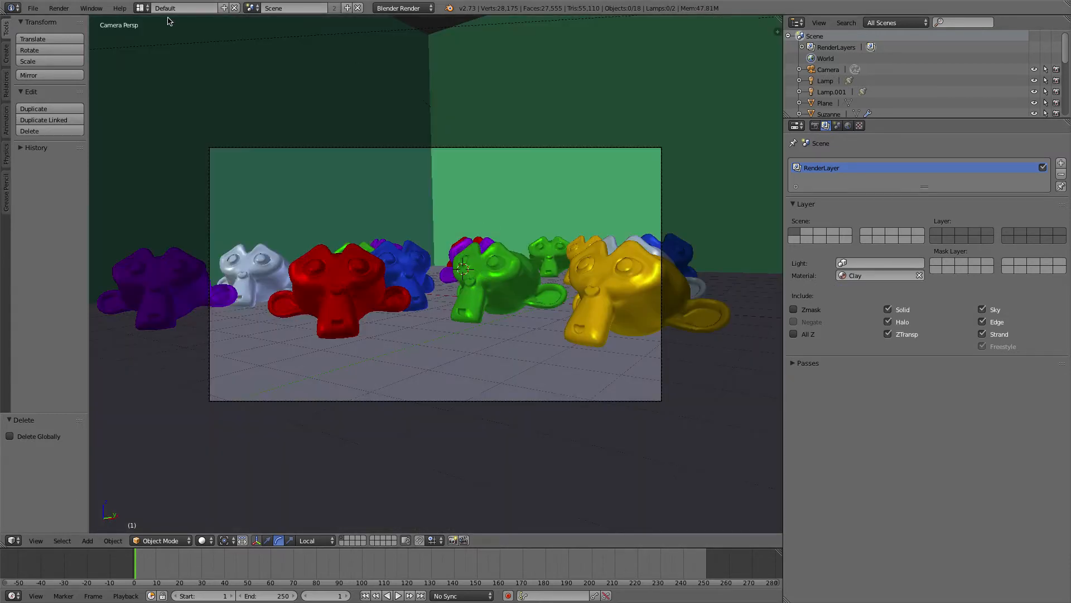
Step: Render the camera view with F12 to get the white clay image
key(F12)
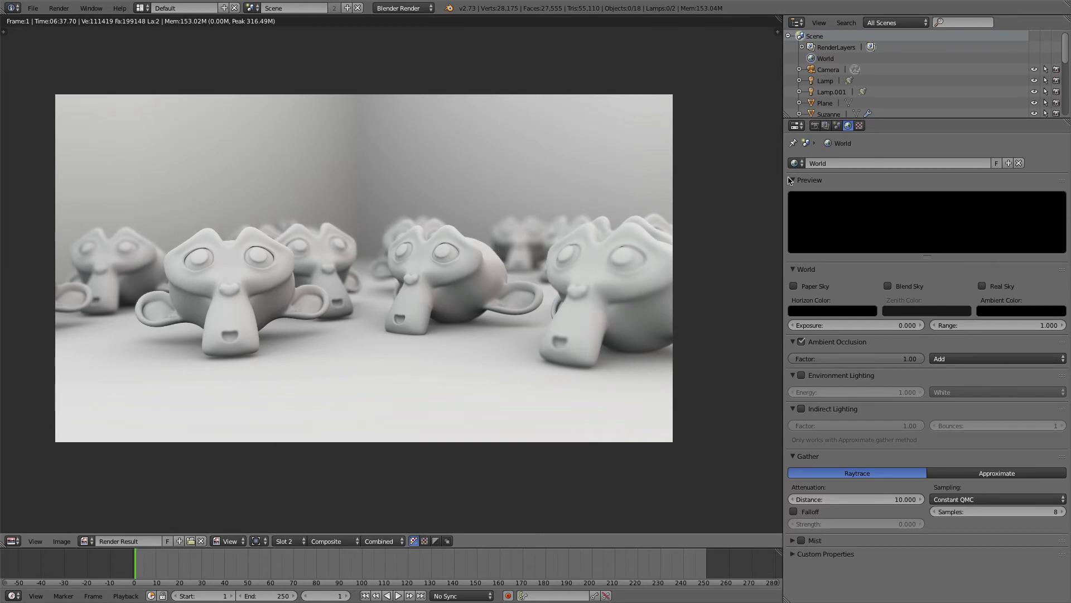
Step: Clear the Clay material override in the render layer settings
click(814, 125)
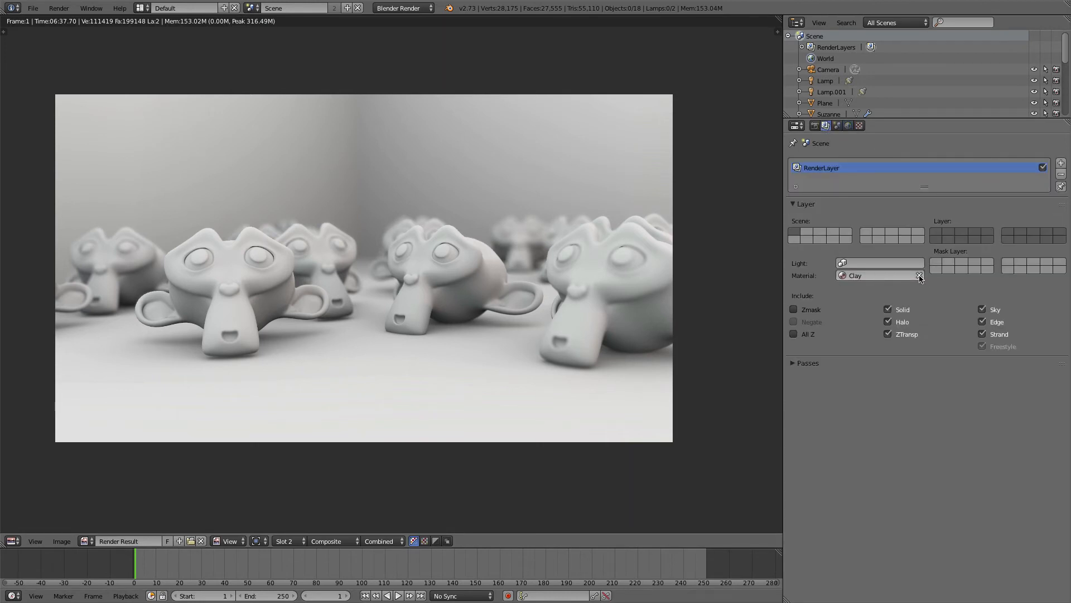
click(920, 274)
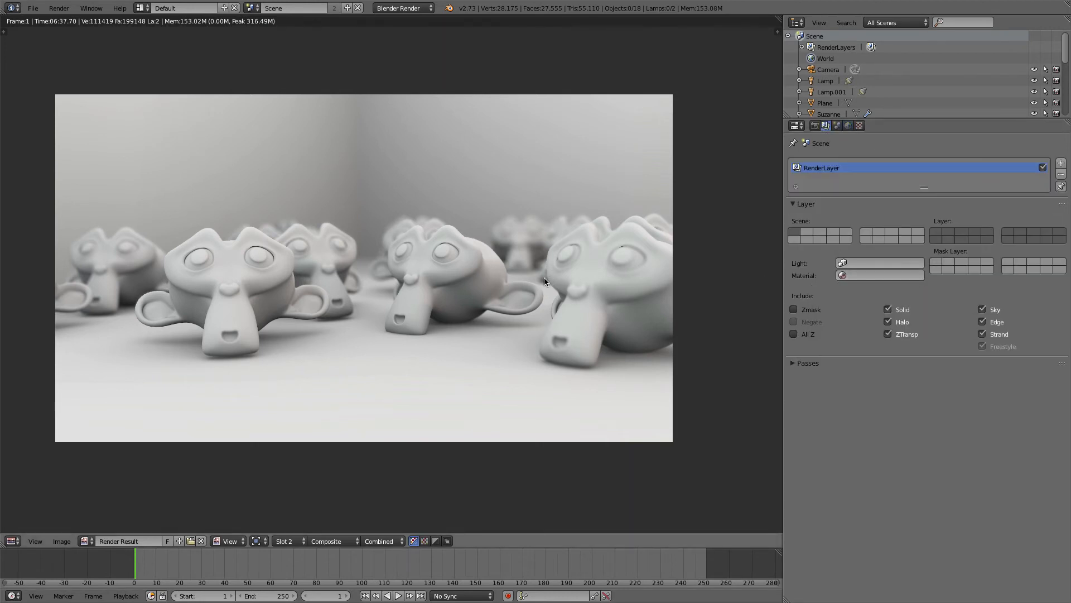
mouse_move(212, 463)
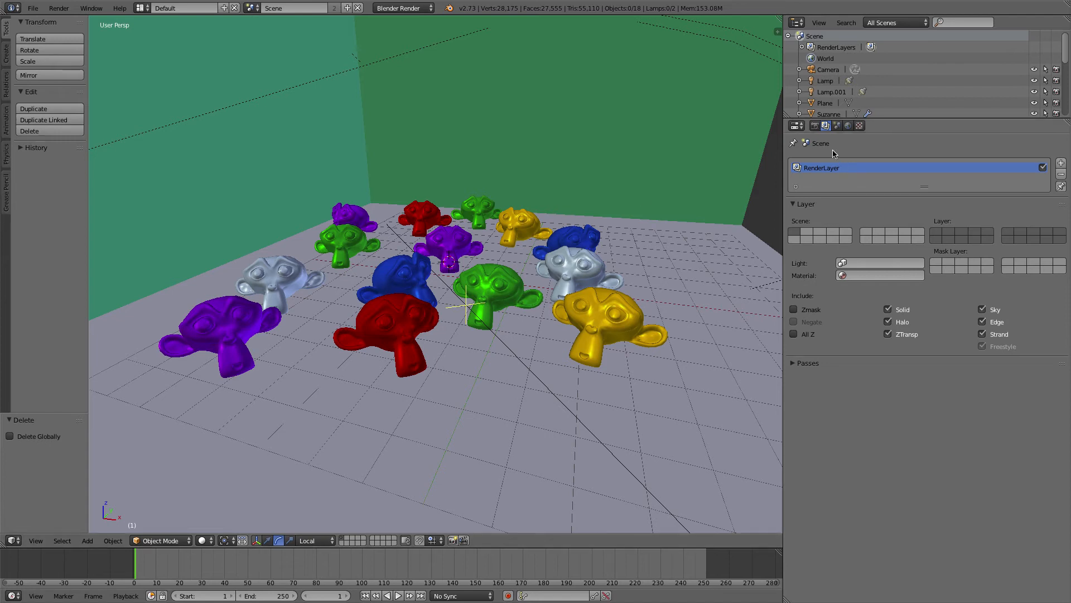
Step: Show the World settings with the Ambient Occlusion options
click(848, 125)
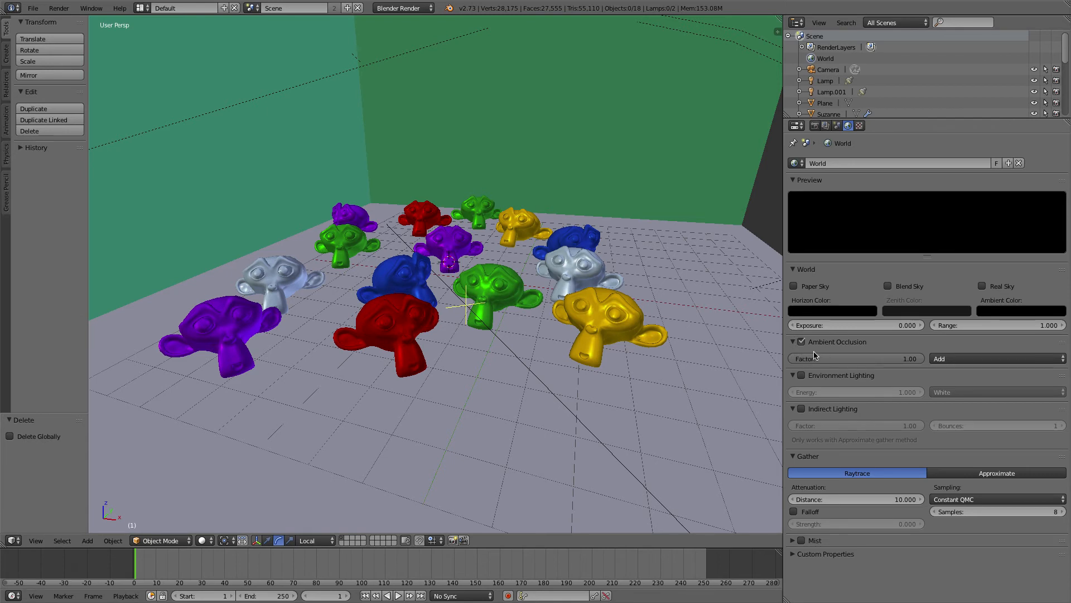
mouse_move(551, 225)
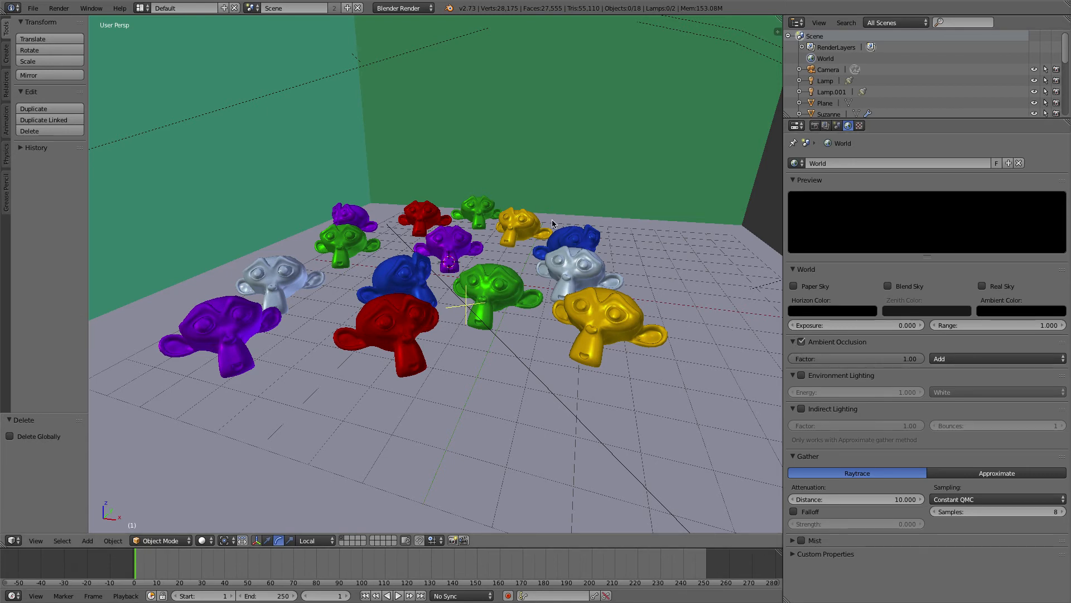